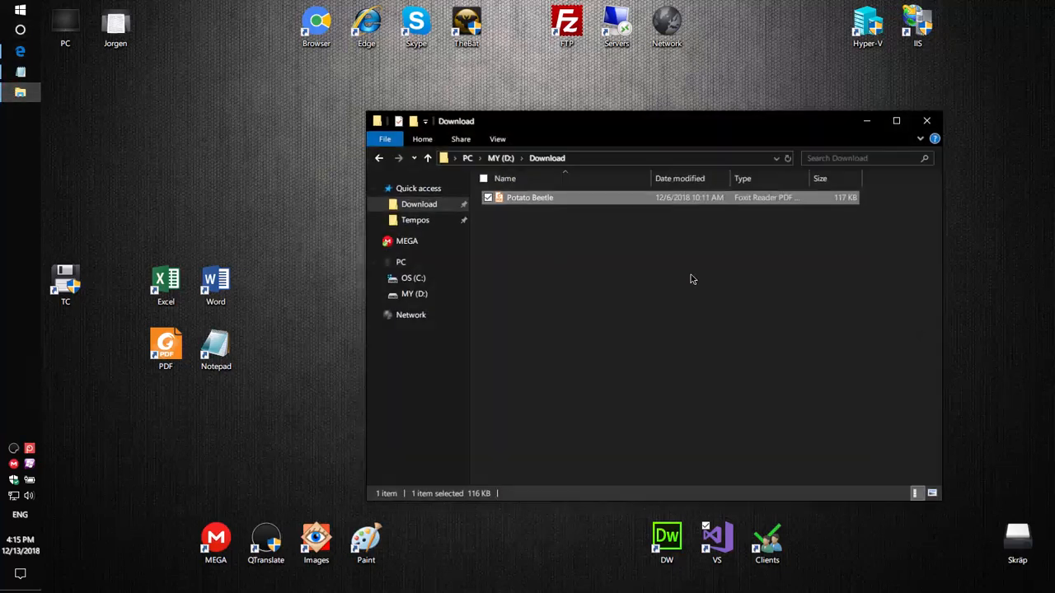
mouse_move(699, 285)
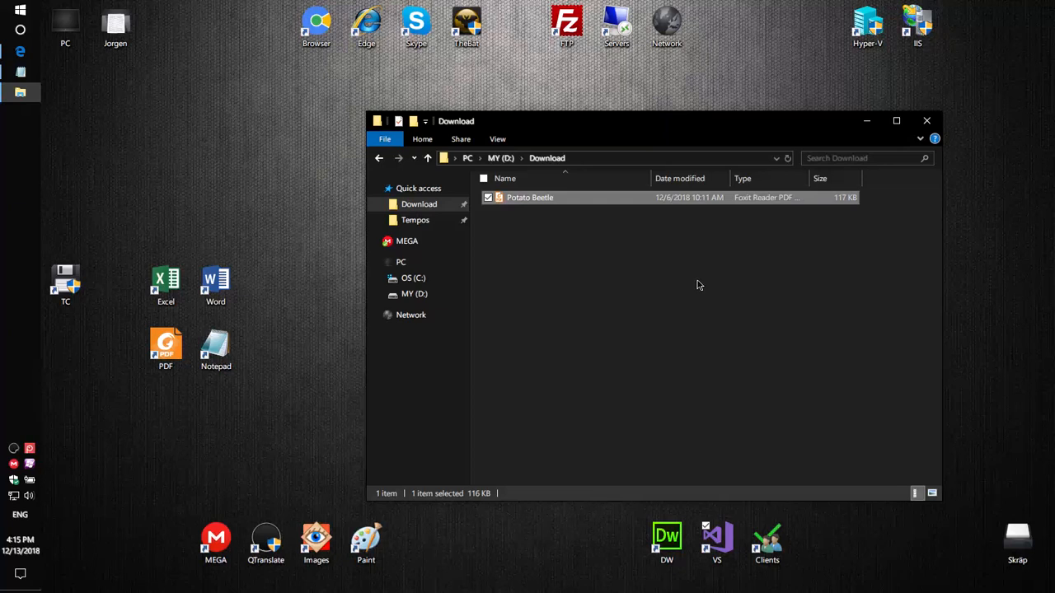
mouse_move(534, 208)
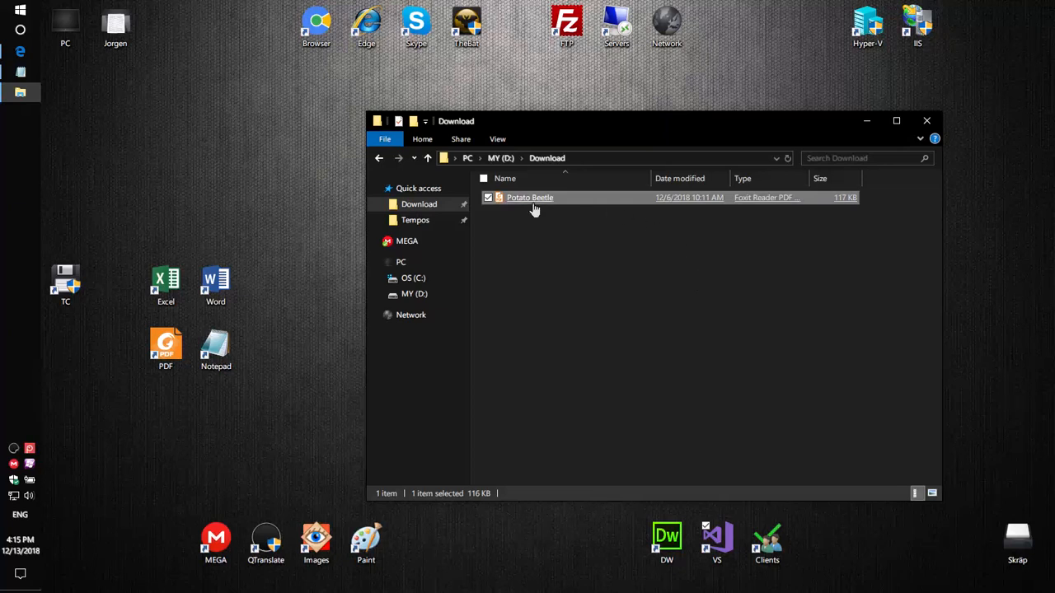
Open the Potato Beetle PDF, then start a new Console App project named Potato_Beetle.
double_click(530, 197)
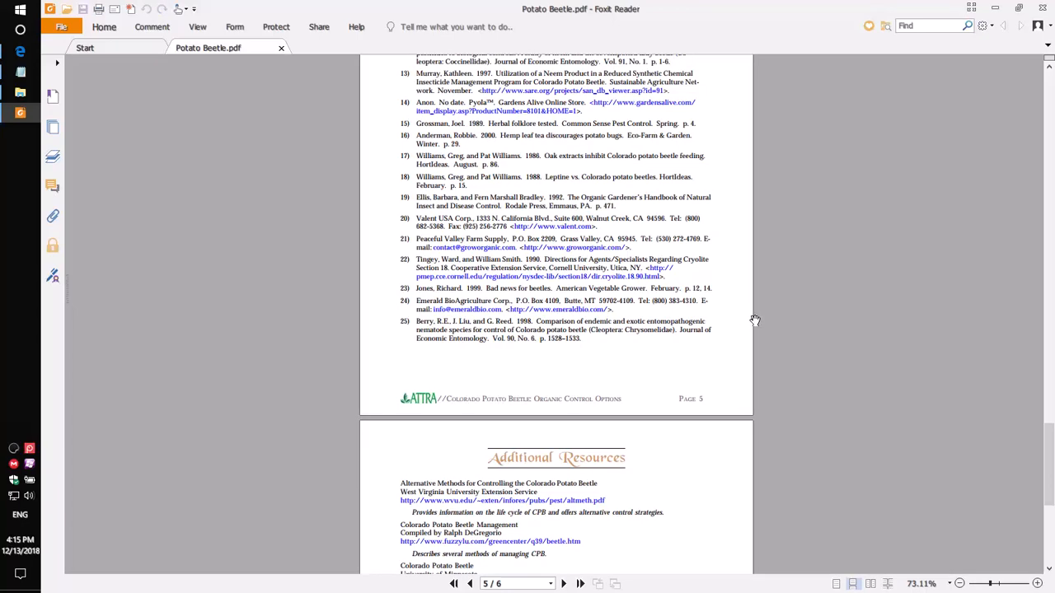
mouse_move(769, 316)
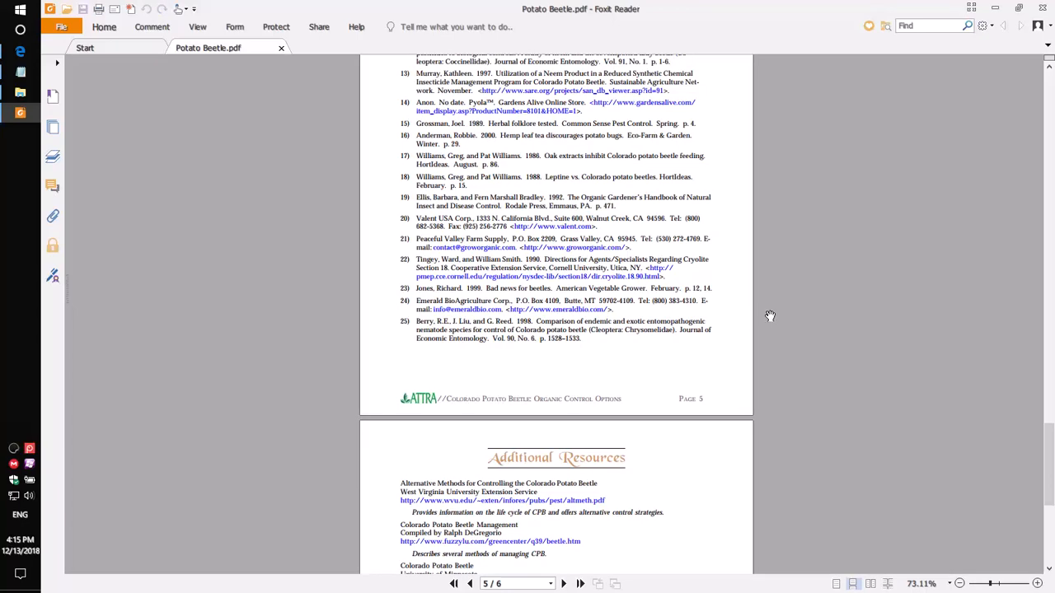
mouse_move(724, 244)
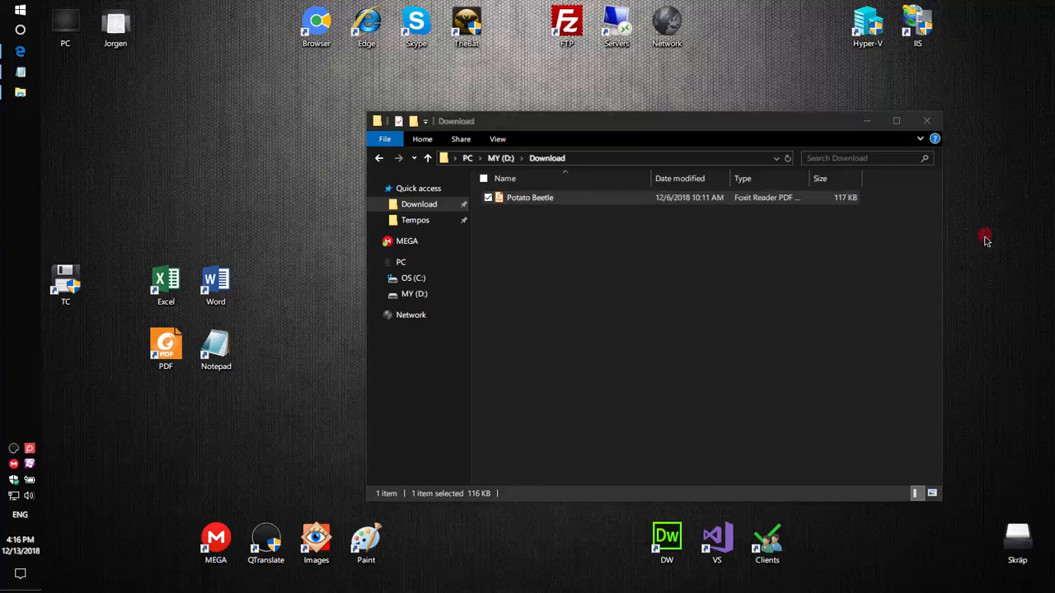
left_click(716, 540)
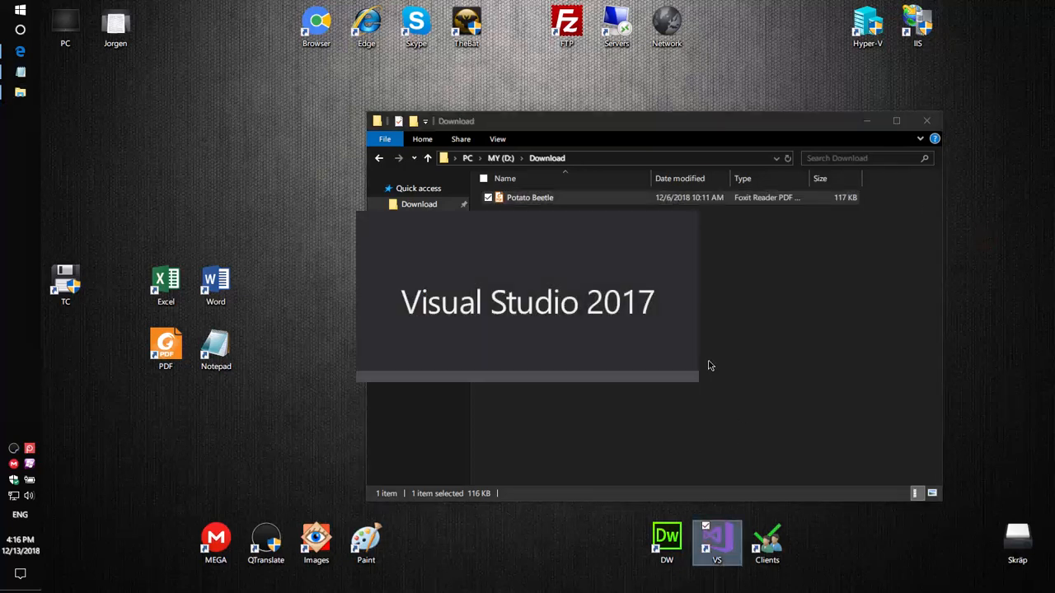
left_click(716, 542)
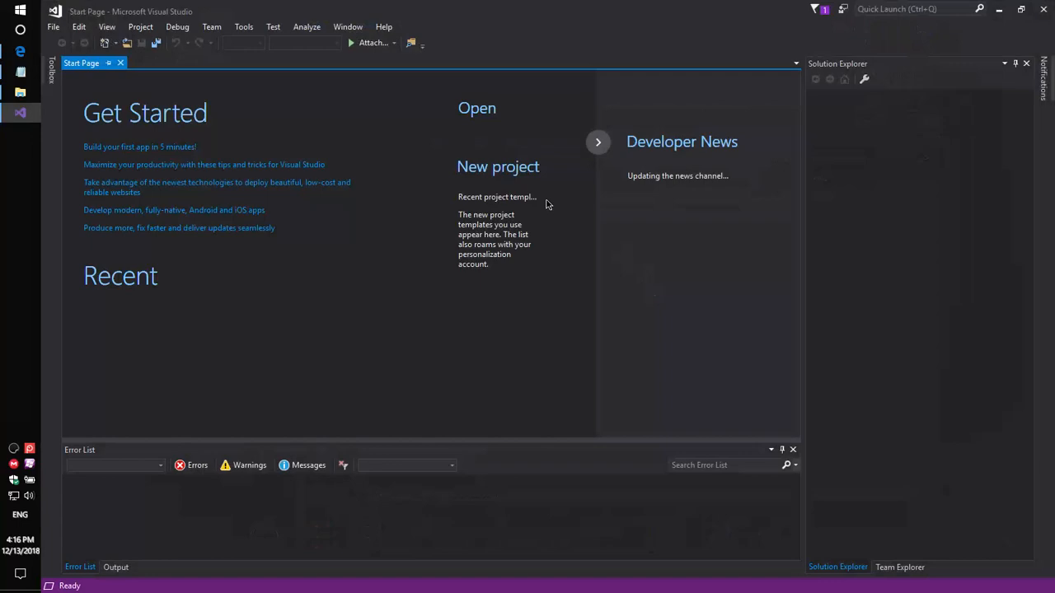
left_click(53, 26)
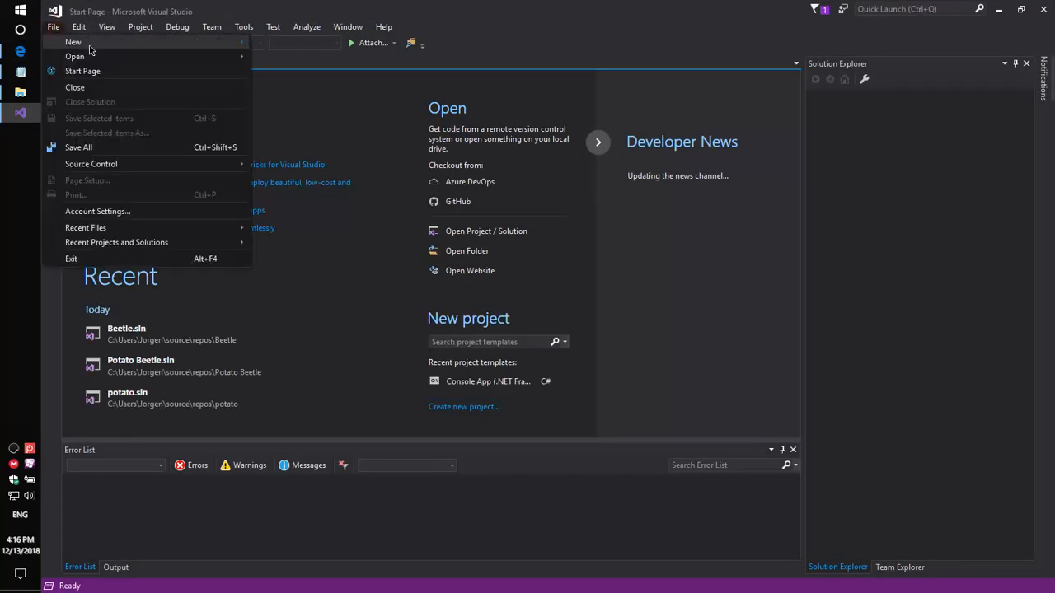
left_click(73, 42)
type("Potato_Beetle")
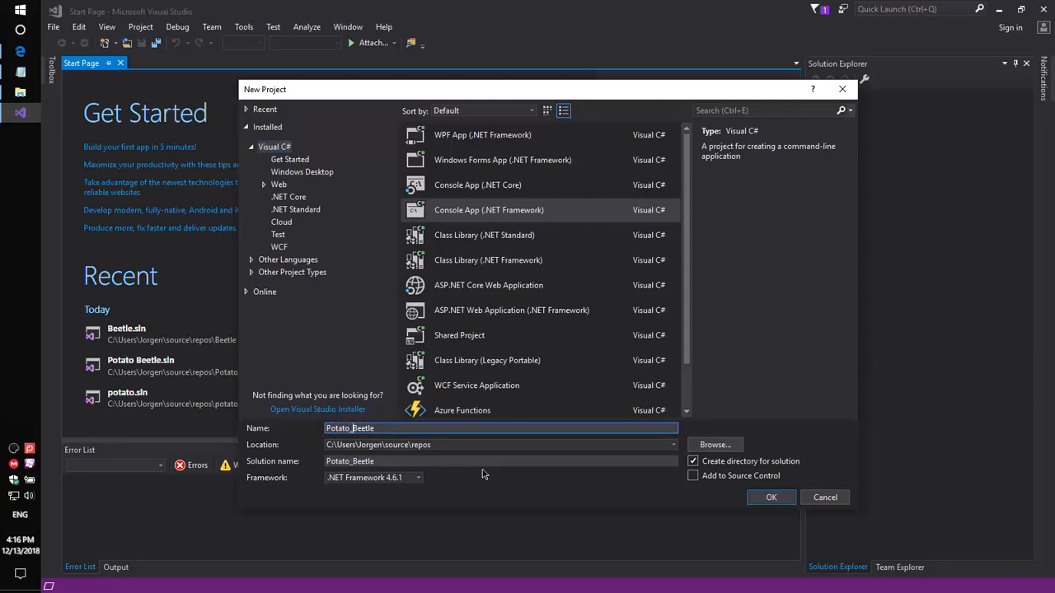
mouse_move(771, 497)
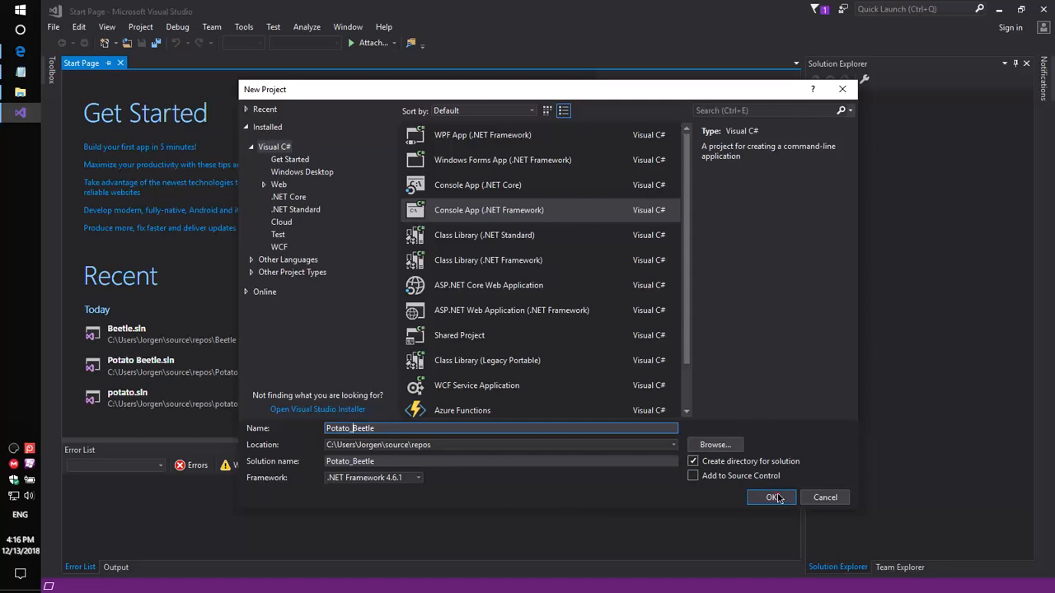
left_click(771, 497)
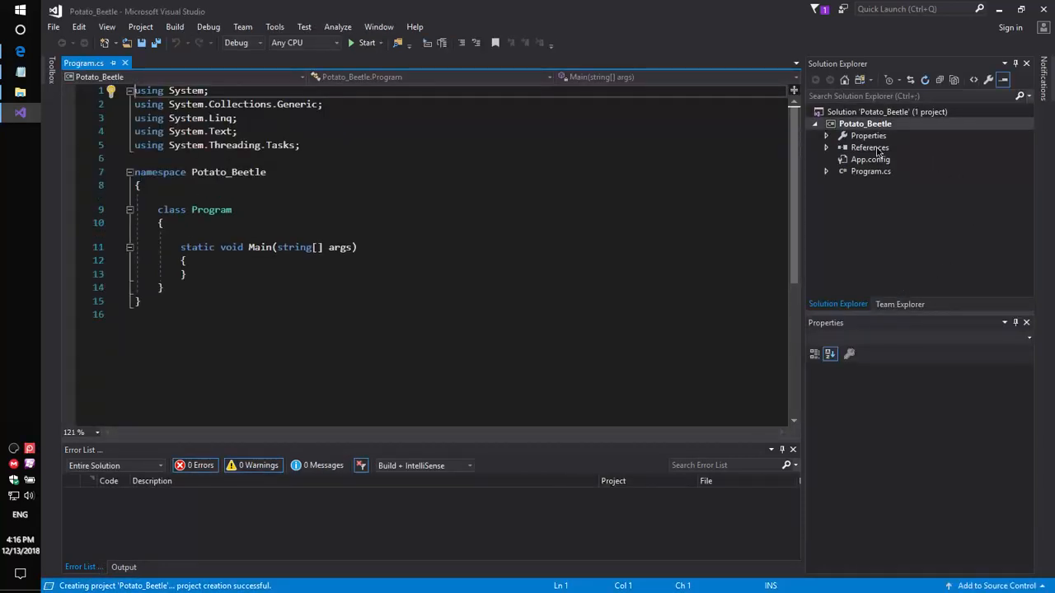
Search NuGet for 'sautinsoft' and install the sautinsoft.pdffocus 6.9.7.6 package.
right_click(869, 147)
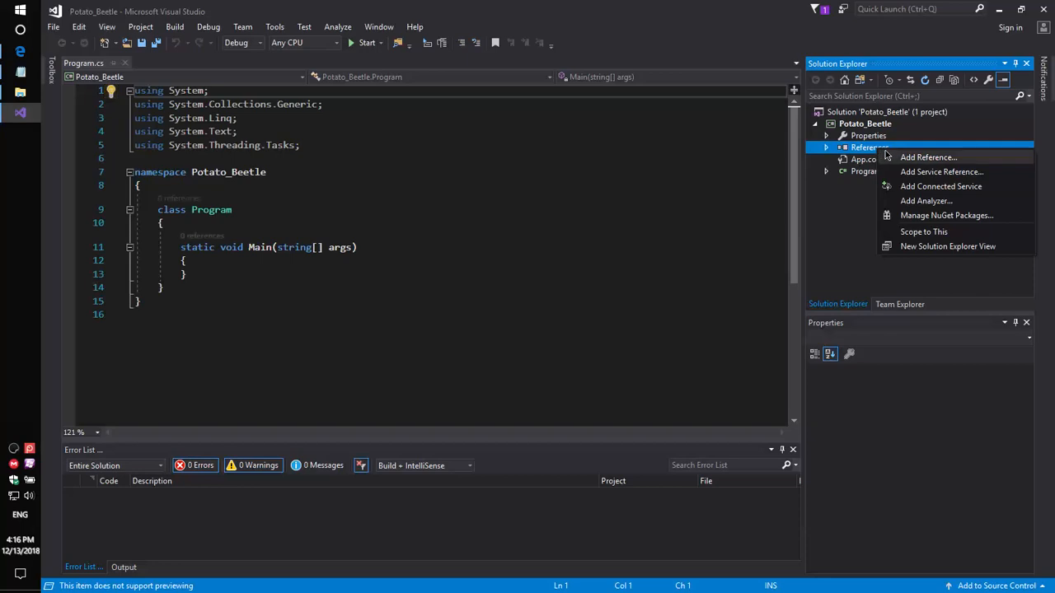
mouse_move(941, 172)
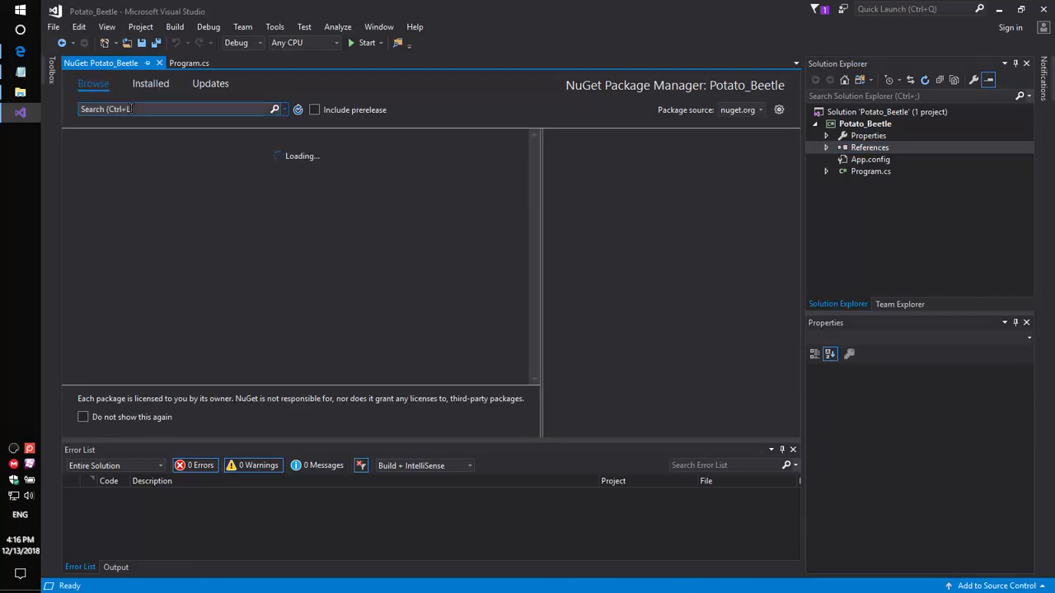
type("sautinsoft")
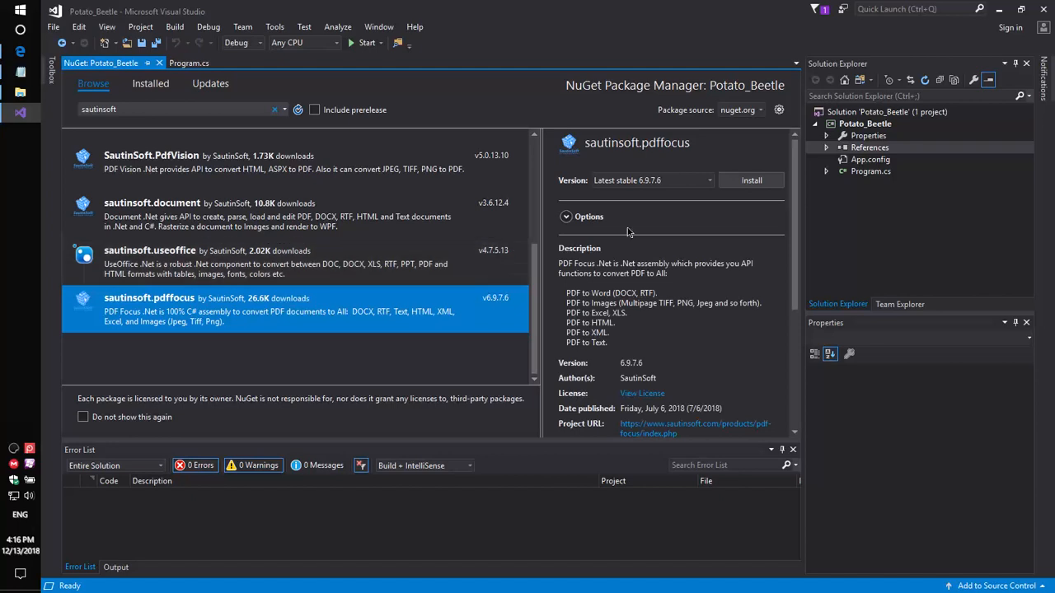
mouse_move(751, 180)
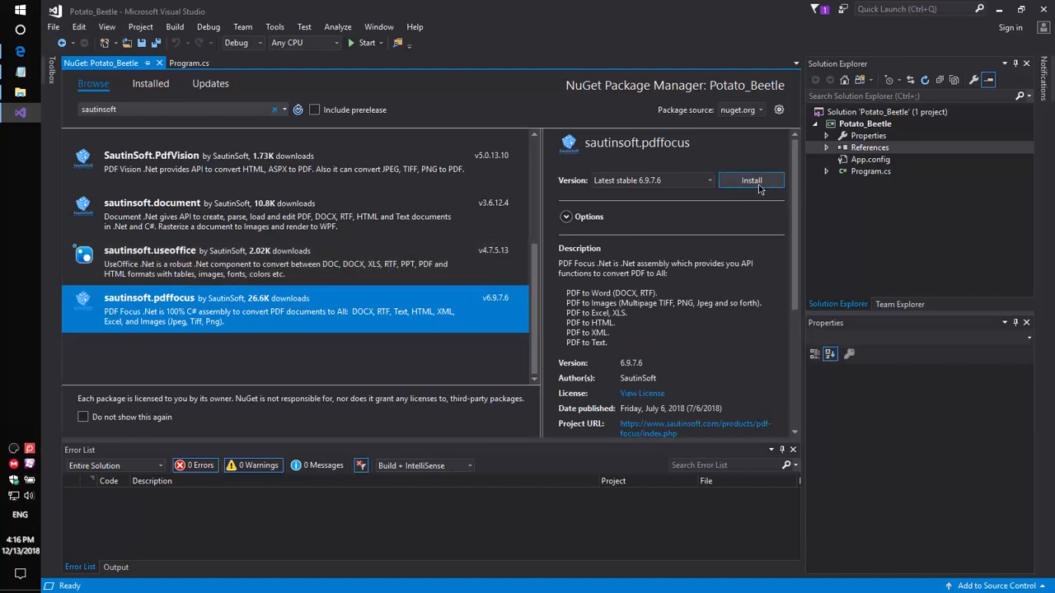
left_click(751, 180)
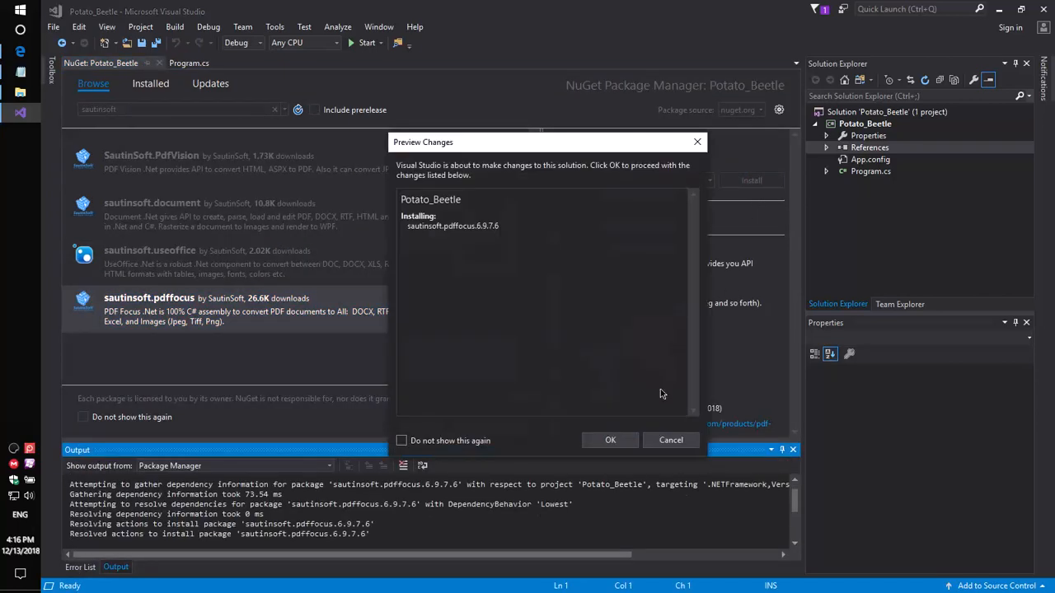
left_click(610, 439)
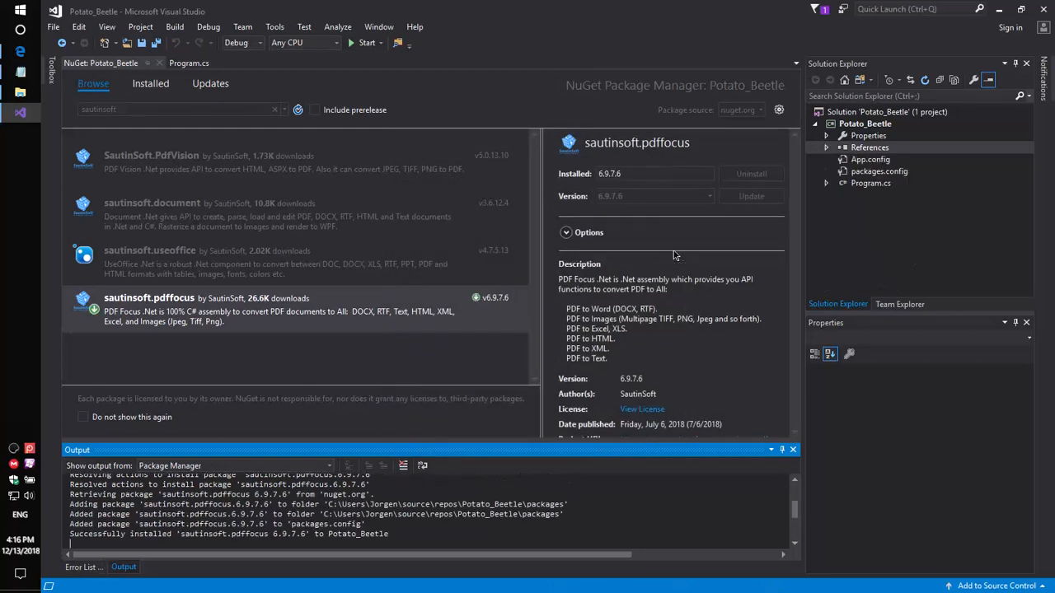
left_click(82, 567)
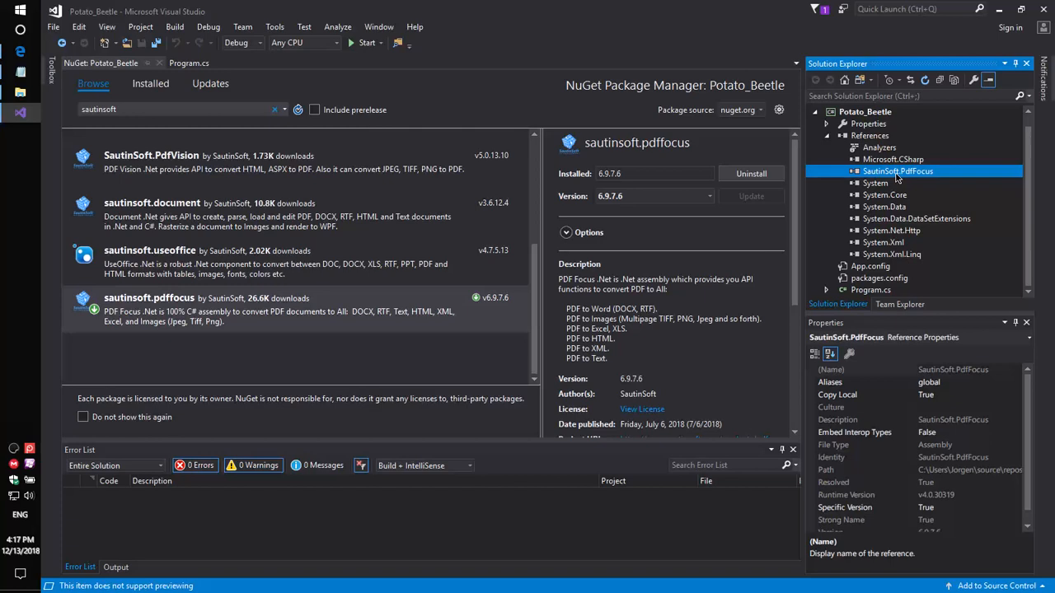
Open Program.cs and add 'using SautinSoft;' below the existing using directives.
double_click(871, 289)
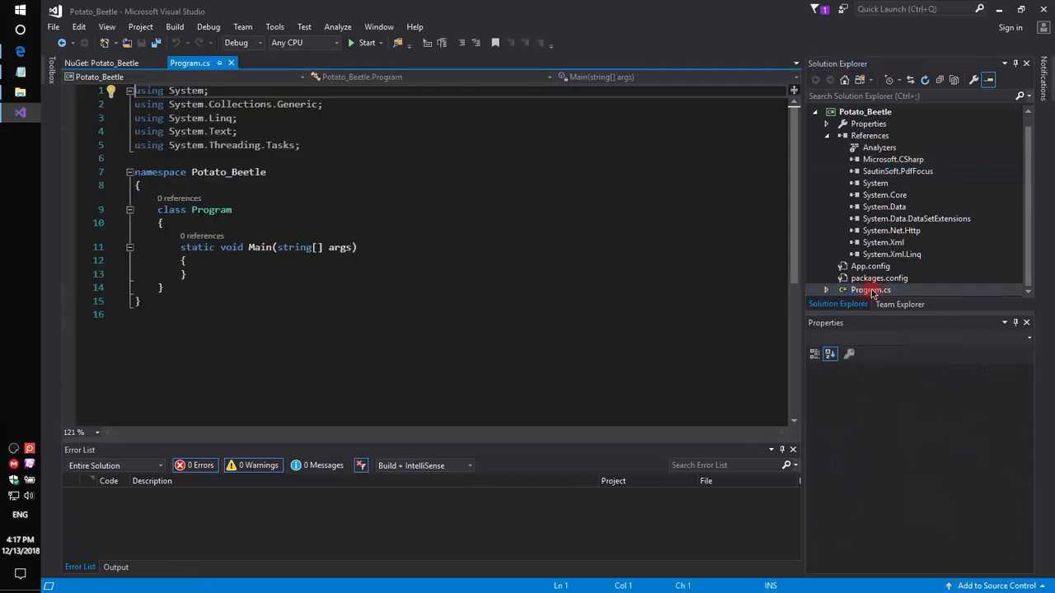
left_click(316, 145)
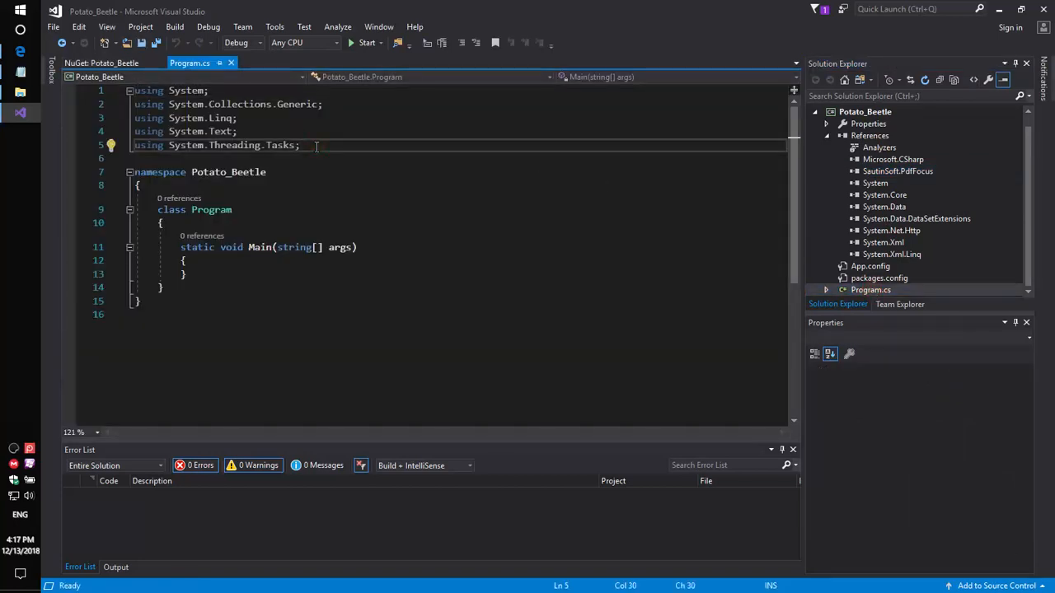
type("using")
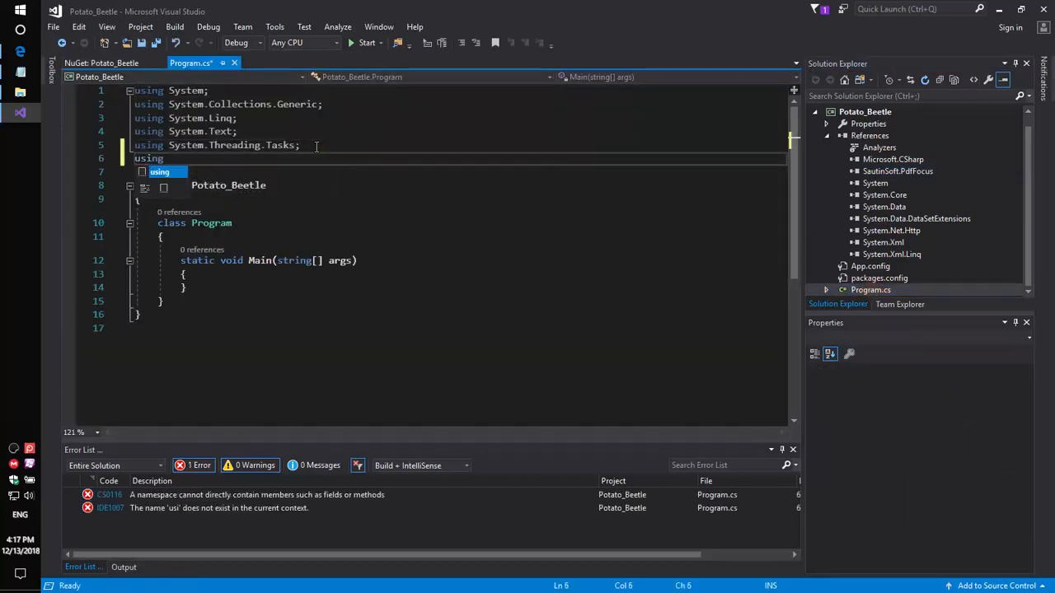
type("SautinSoft")
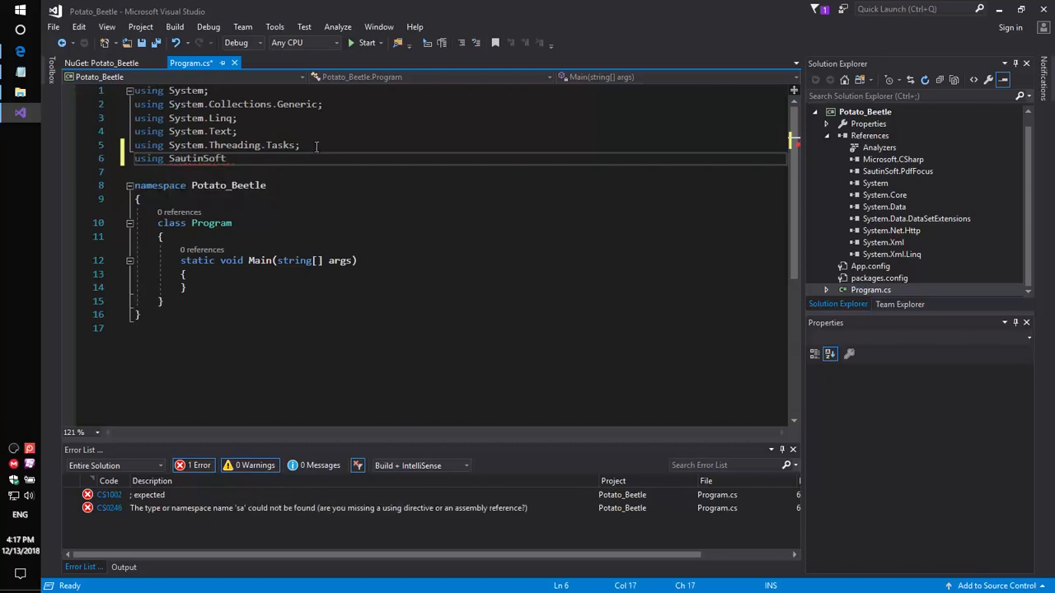
type(";")
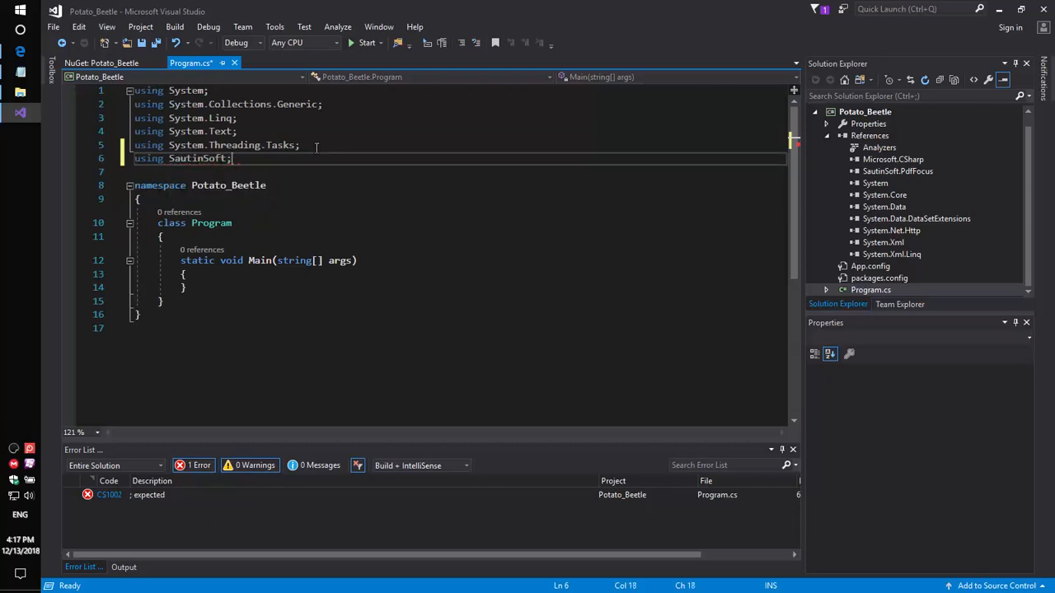
type(";")
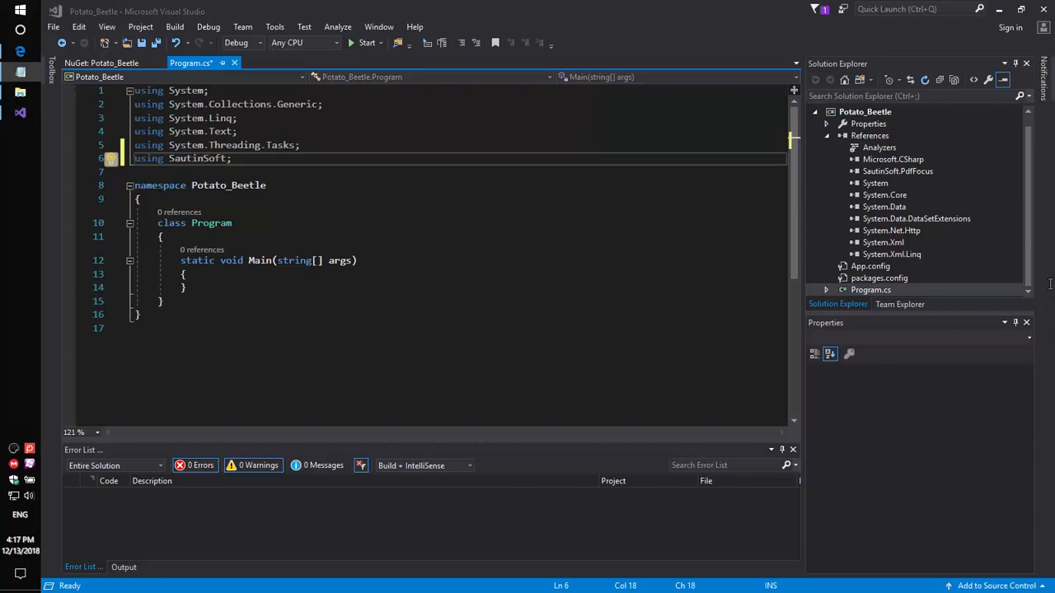
left_click(184, 274)
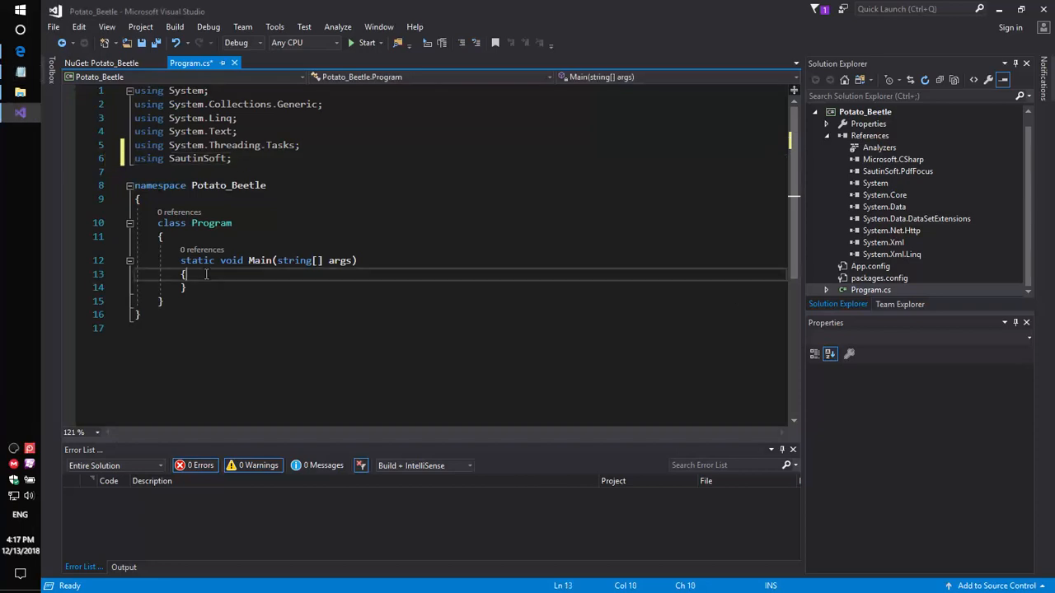
In Main, create a PdfFocus instance and write the PDF-to-DOCX conversion code.
type("SautinSoft.PdfFocus f = new SautinSoft.PdfFocus();")
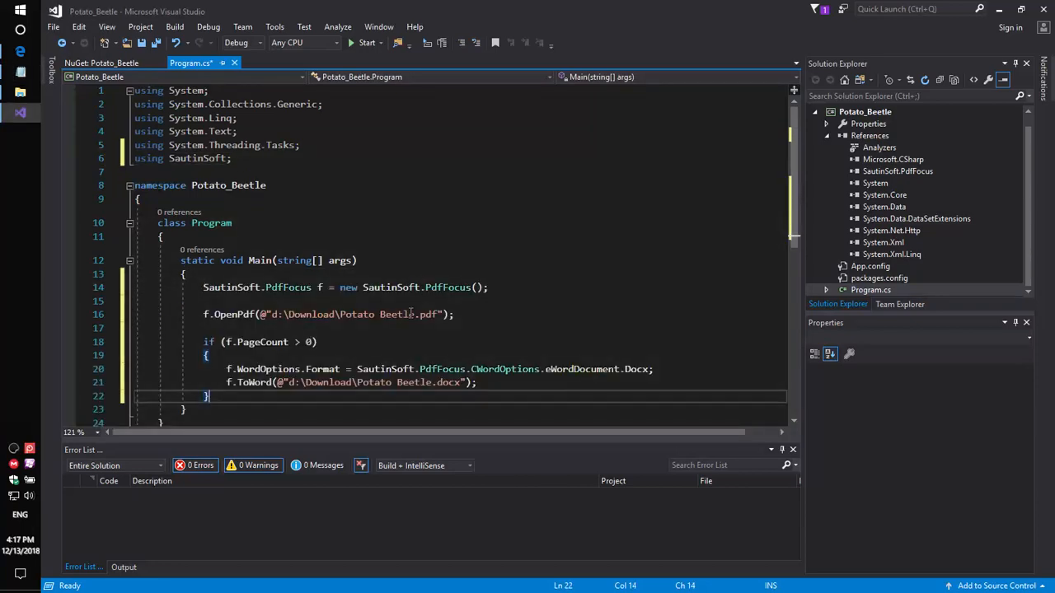
left_click(440, 314)
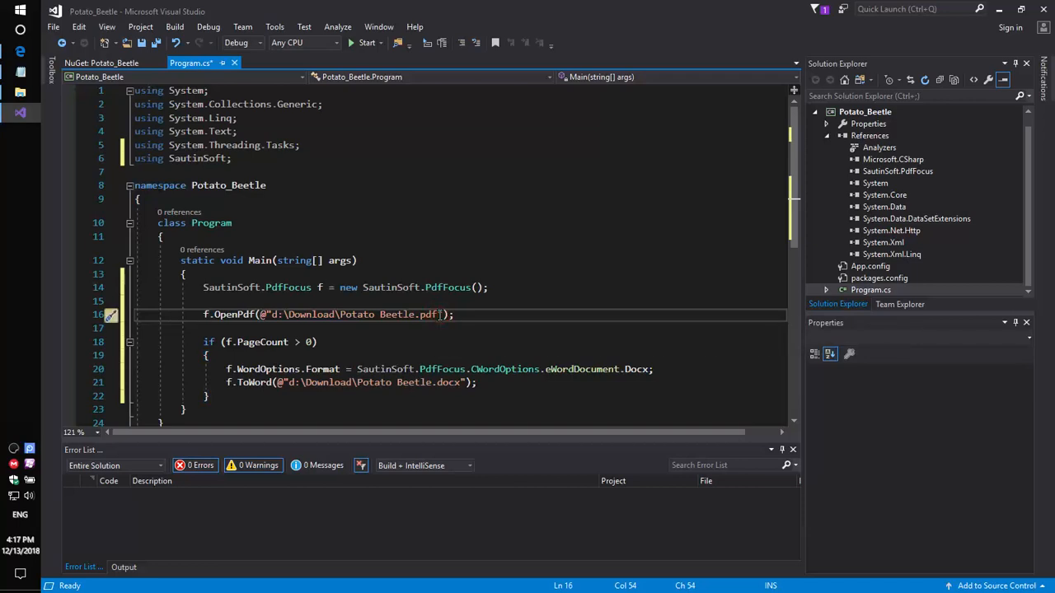
mouse_move(396, 314)
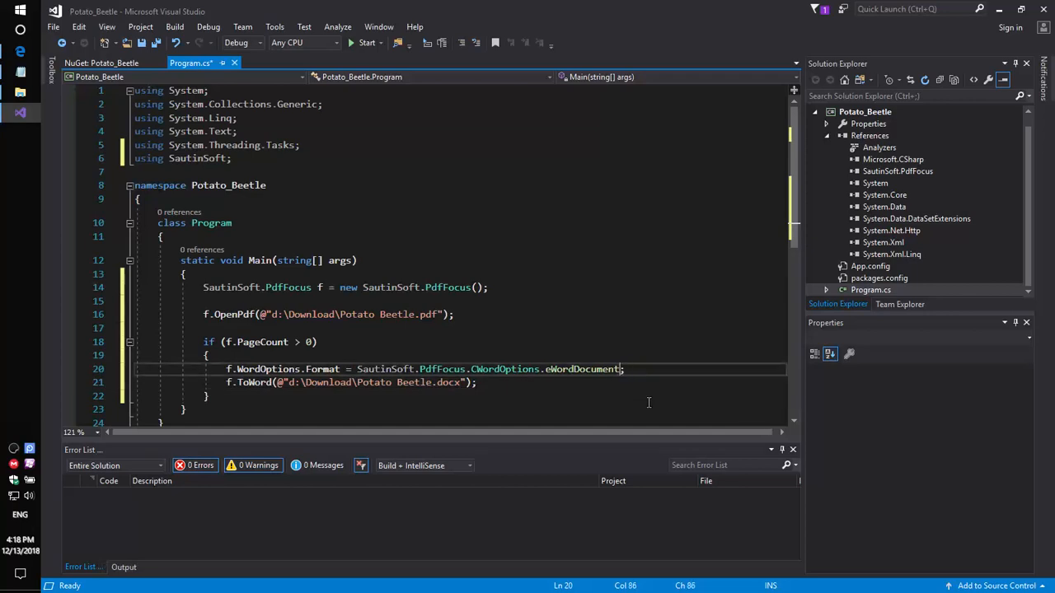
type("rt")
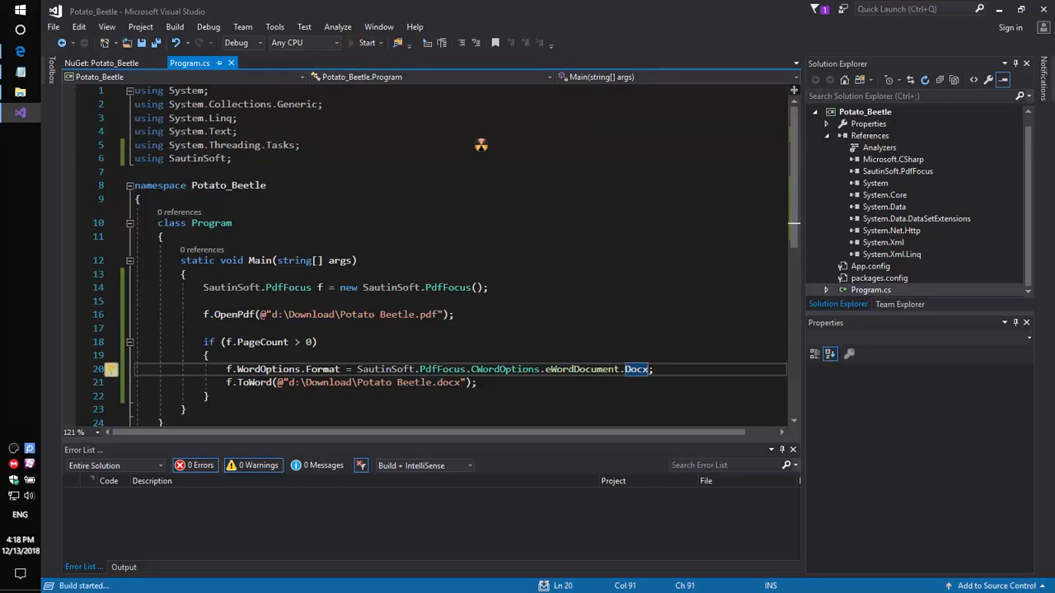
Run the program and open the resulting Potato Beetle.docx from Download.
left_click(368, 42)
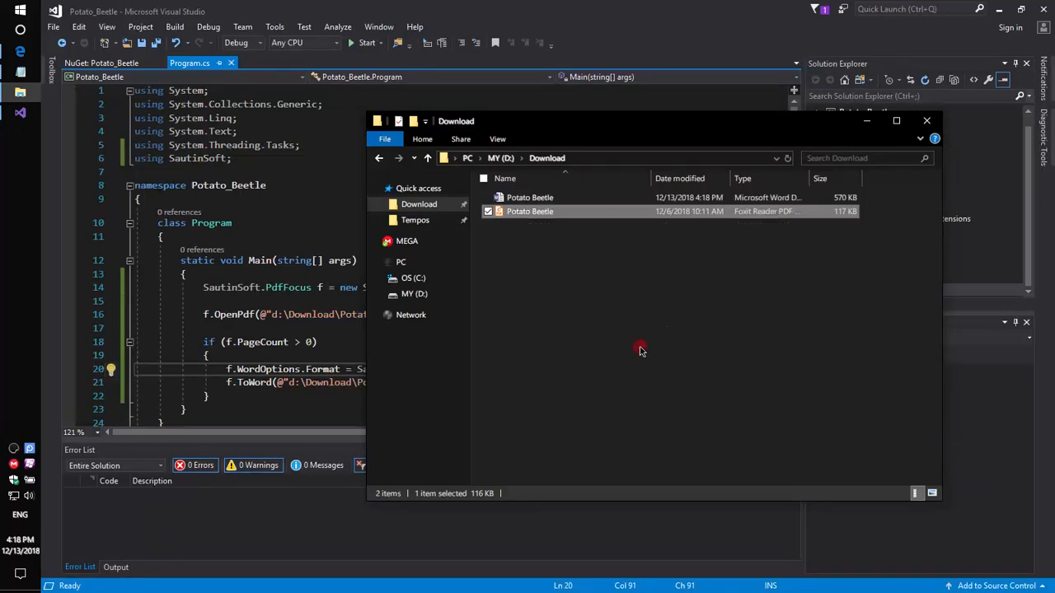
double_click(530, 197)
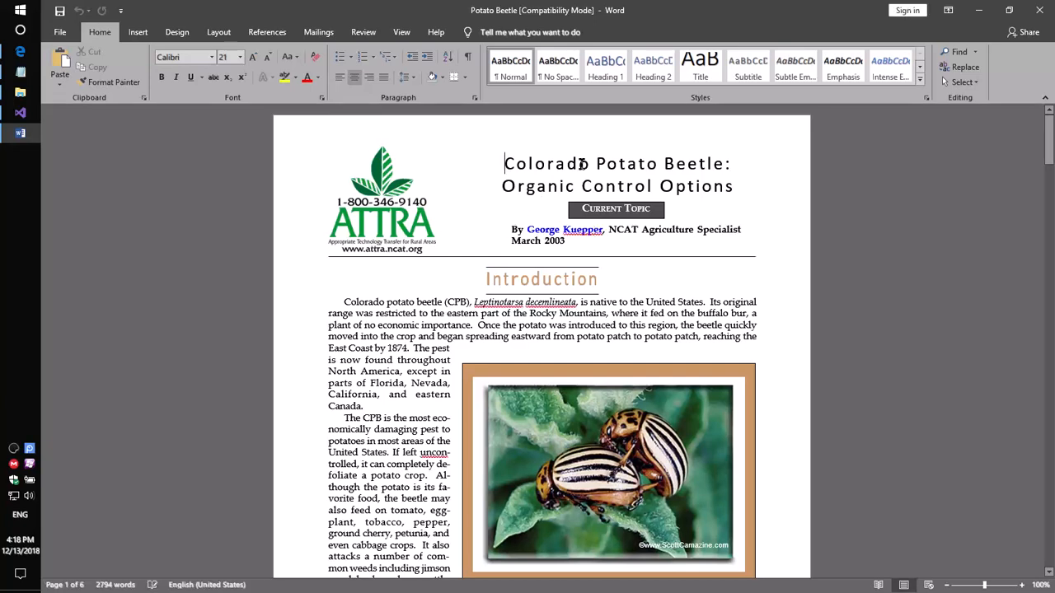
Type test text into the document title, then close Word choosing Don't Save.
type("rtyryttryo")
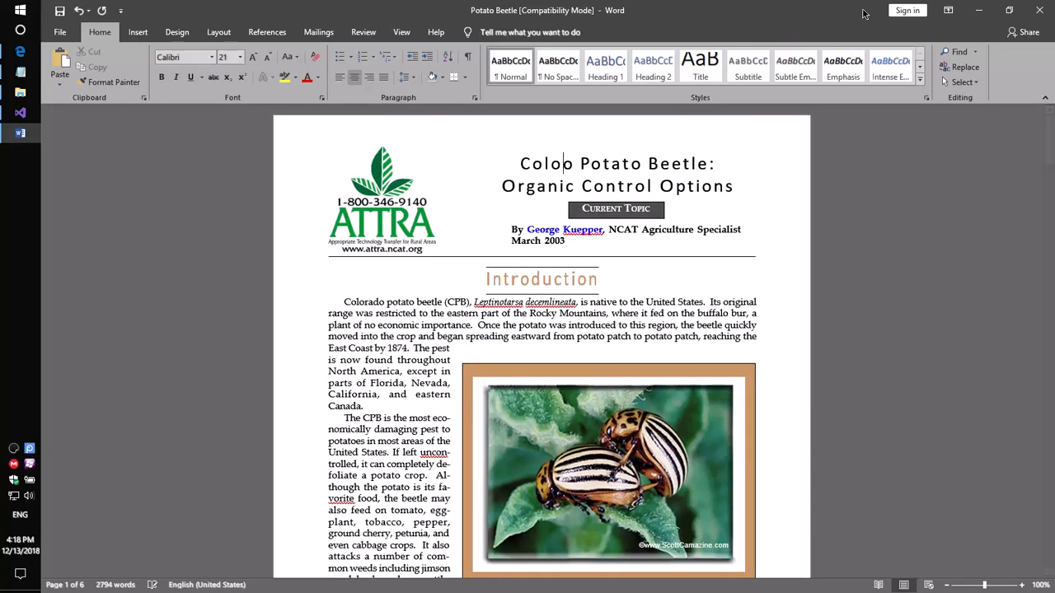
left_click(1039, 9)
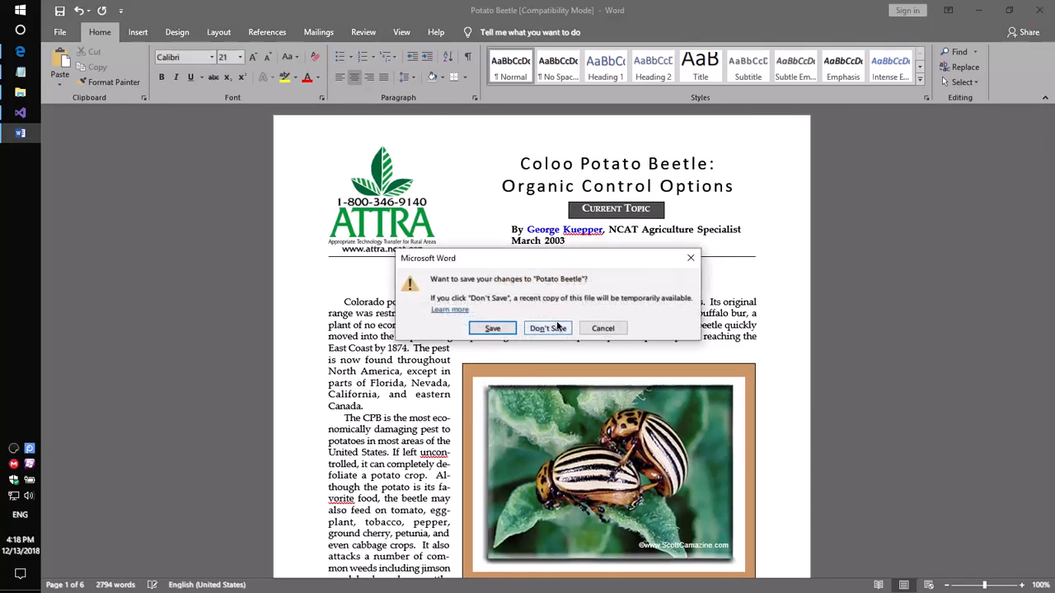
left_click(547, 328)
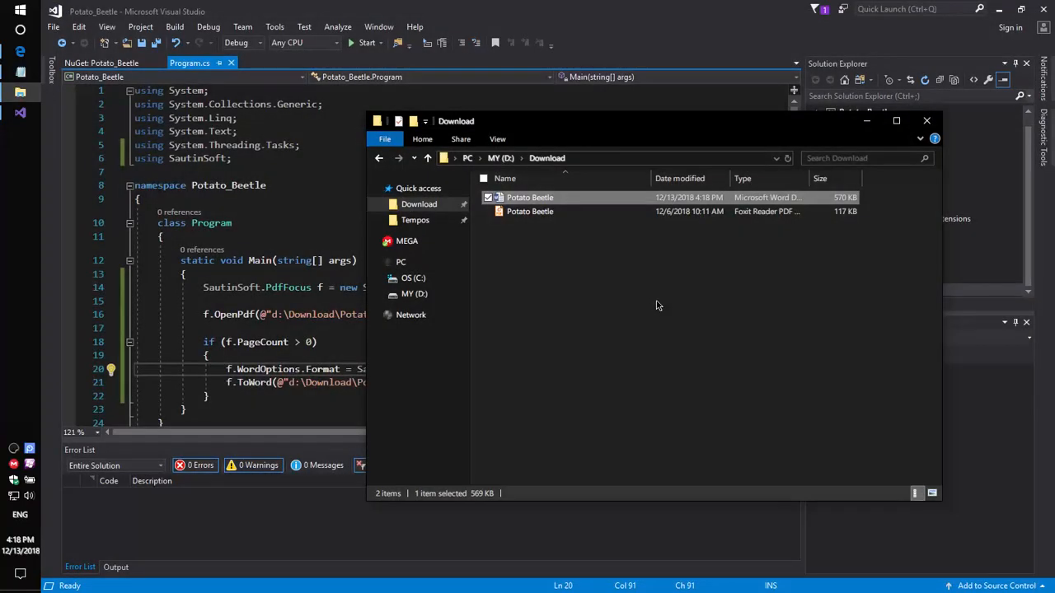
mouse_move(626, 272)
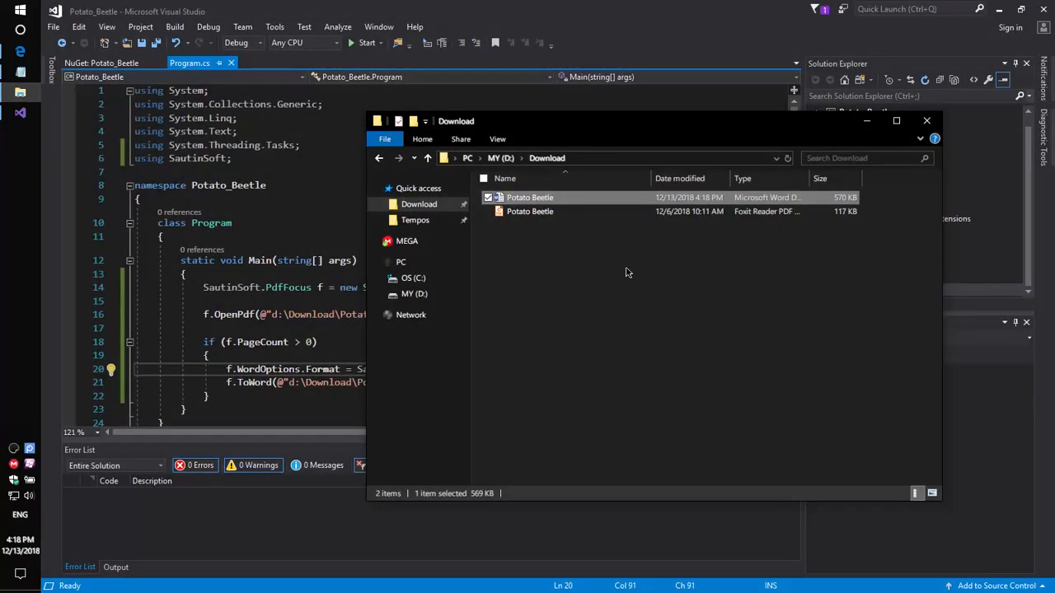